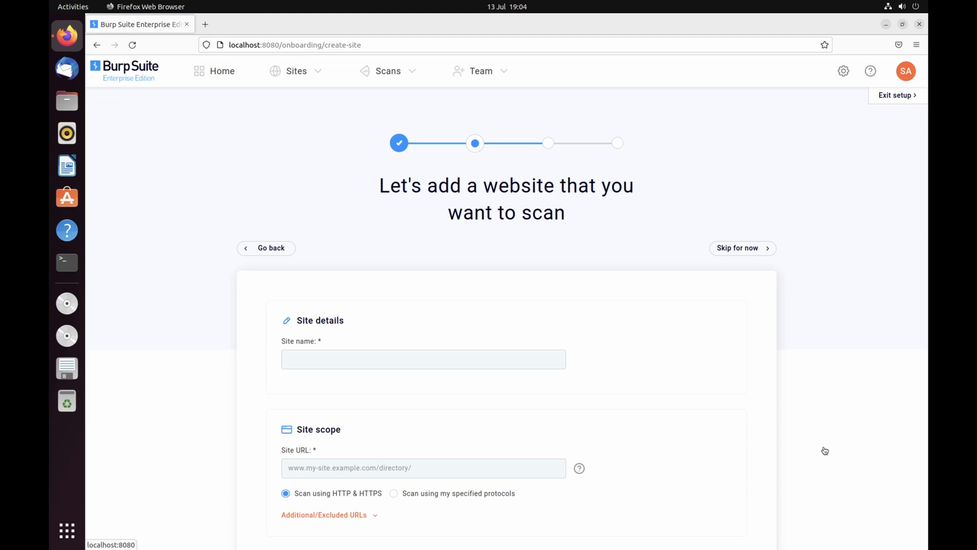
- Name the new site 'PortSwigger Labs' with URL portswigger-labs.net
{"action": "left_click", "coordinate": [423, 359]}
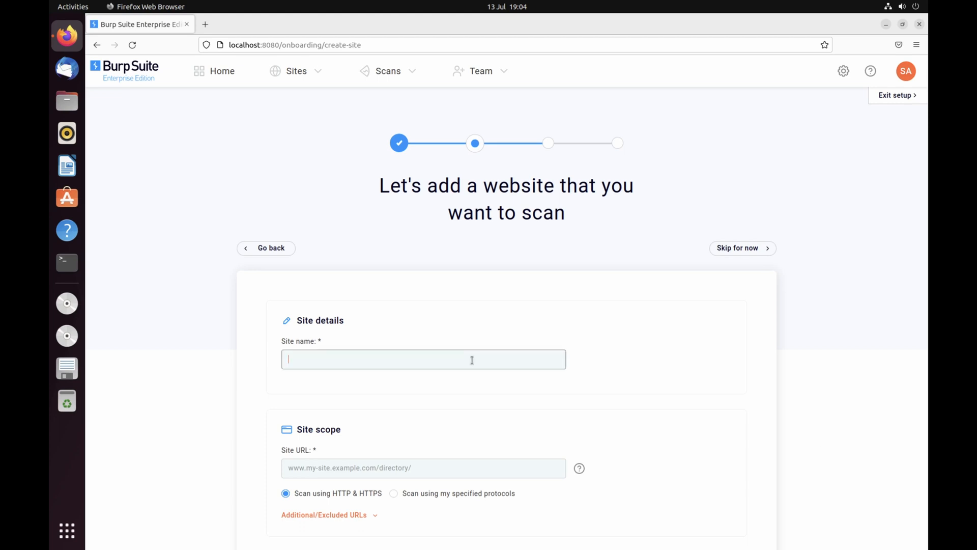
{"action": "type", "text": "PortSwigger Labs"}
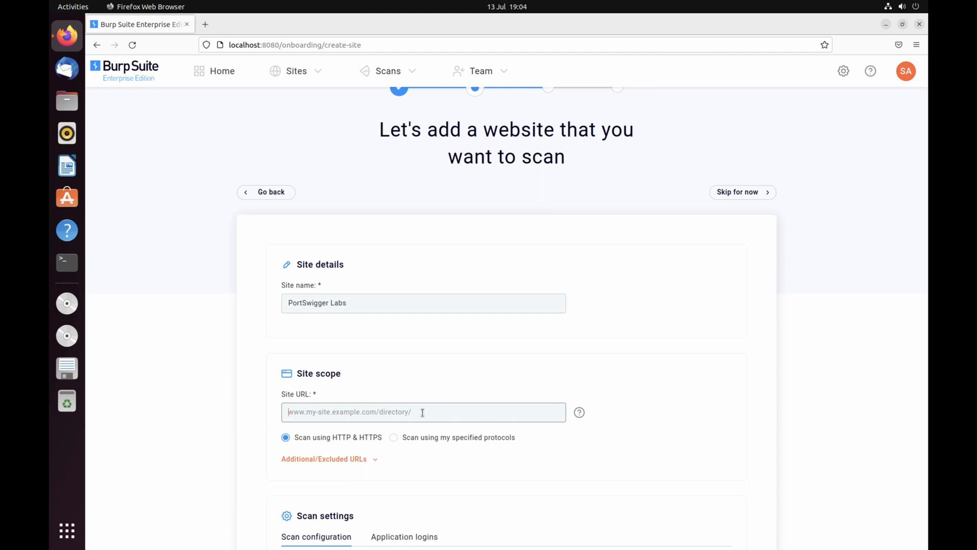
{"action": "type", "text": "port"}
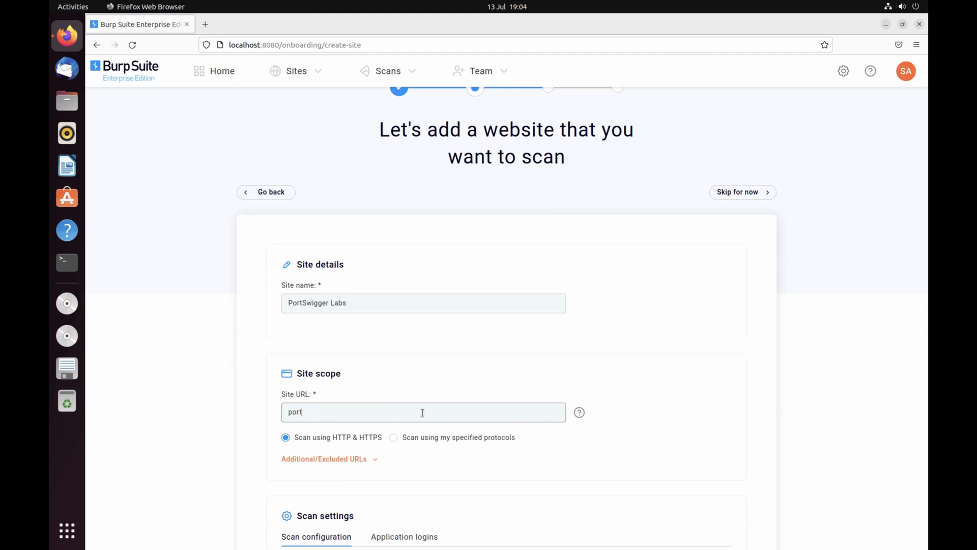
{"action": "type", "text": "swigger"}
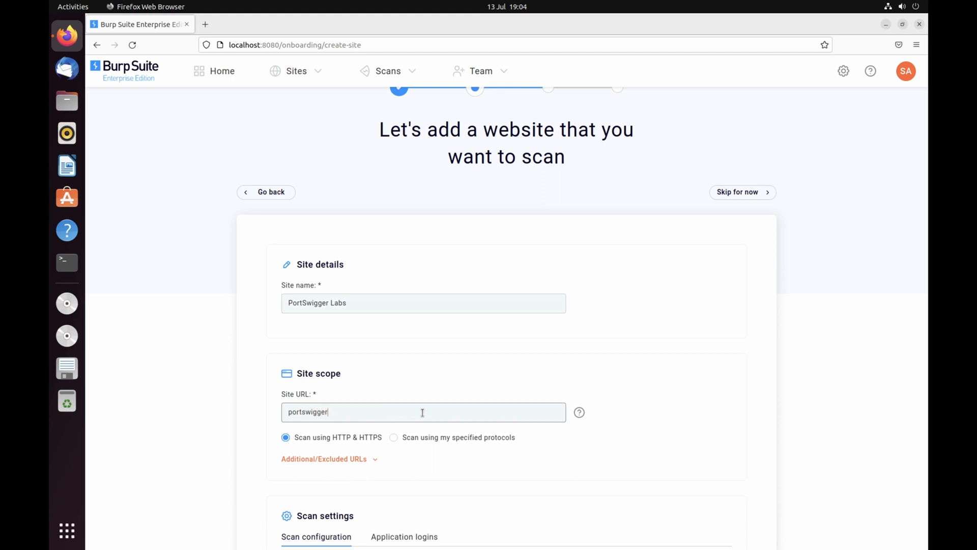
{"action": "type", "text": "-labs"}
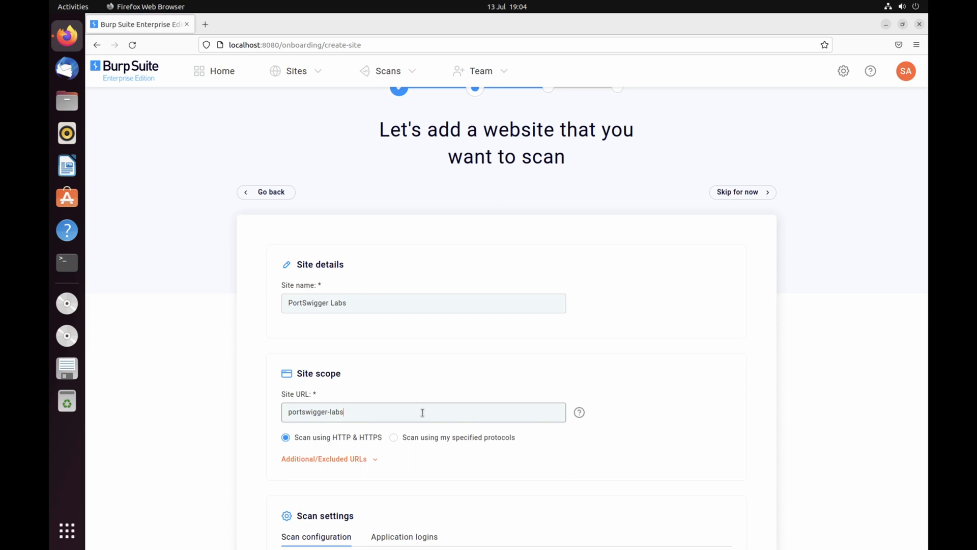
{"action": "type", "text": ".net"}
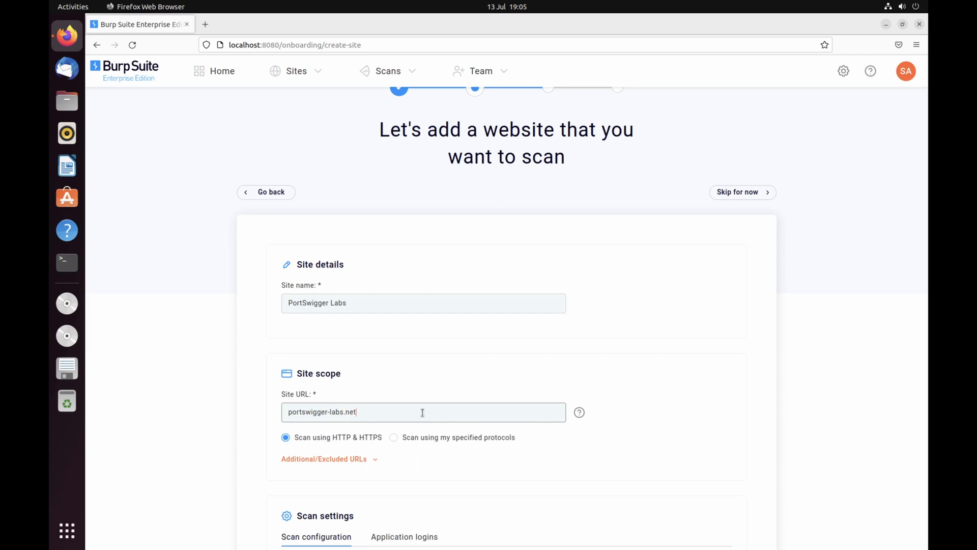
{"action": "scroll", "scroll_direction": "down", "scroll_amount": 3}
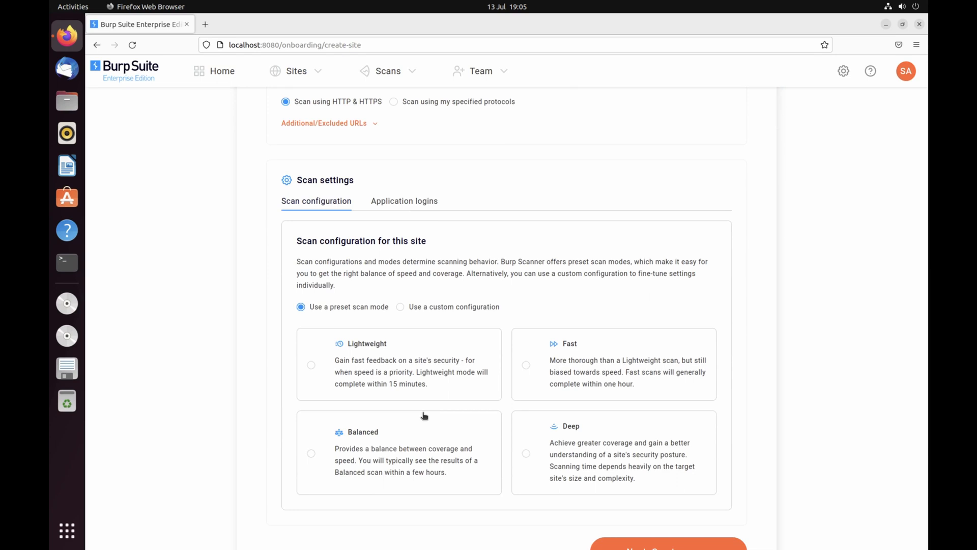
- Choose the Lightweight preset scan mode and save the site, continuing to scan setup
{"action": "scroll", "scroll_direction": "down", "scroll_amount": 3}
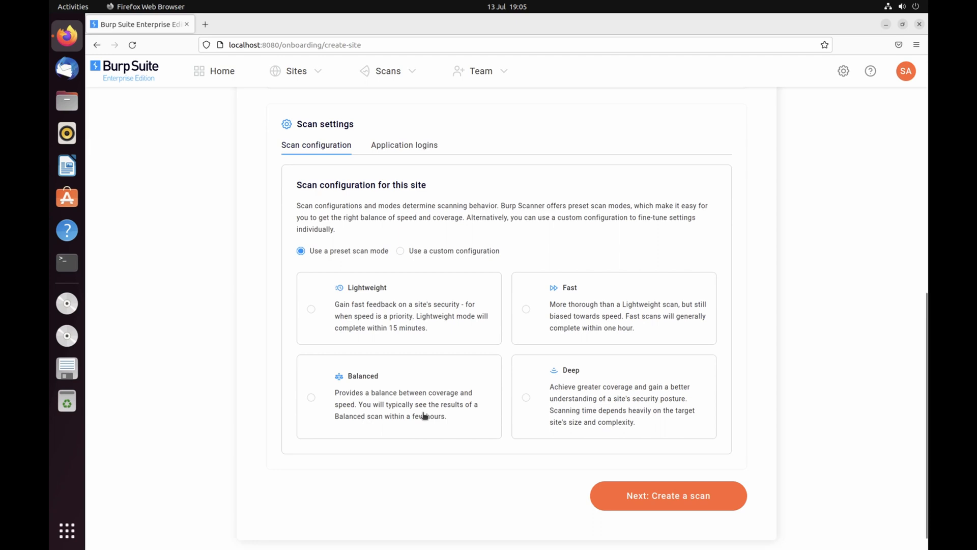
{"action": "mouse_move", "coordinate": [312, 312]}
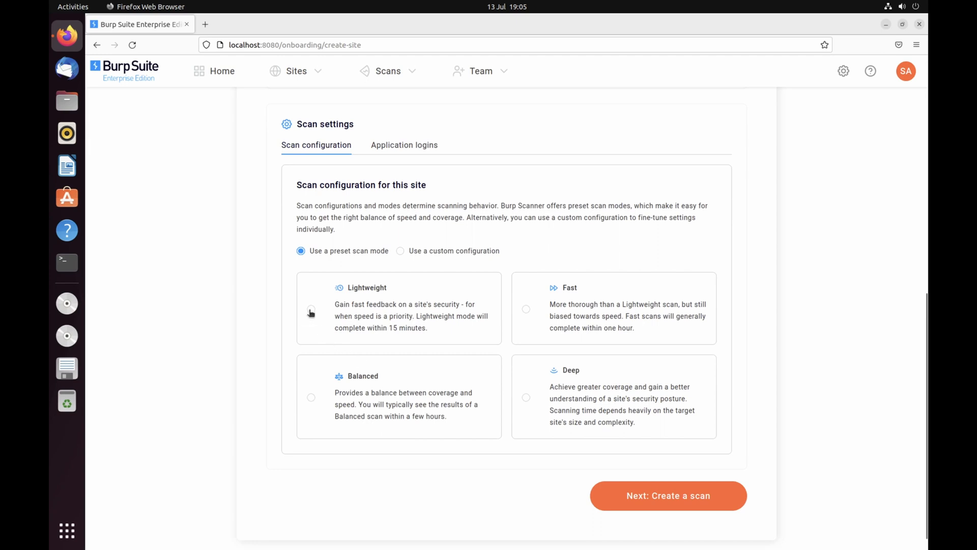
{"action": "left_click", "coordinate": [312, 309]}
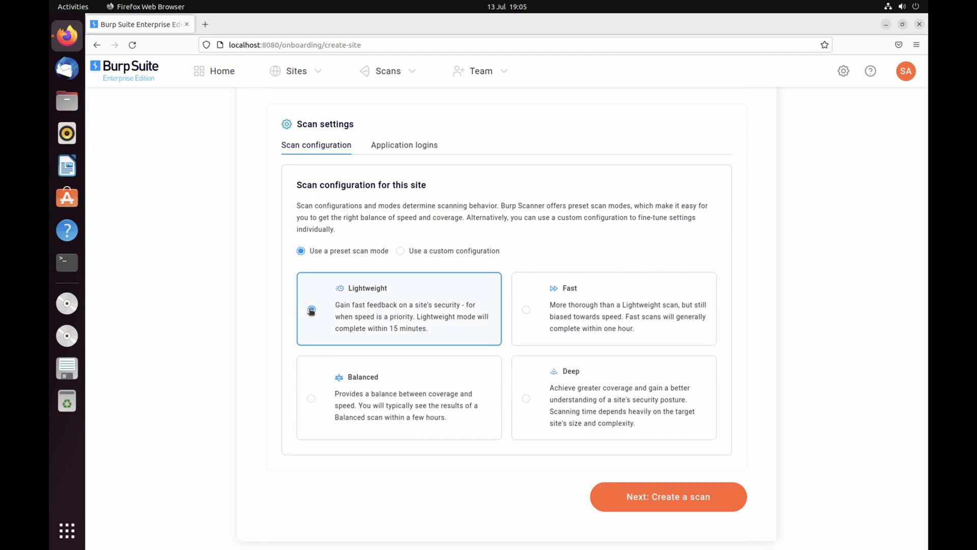
{"action": "left_click", "coordinate": [311, 309]}
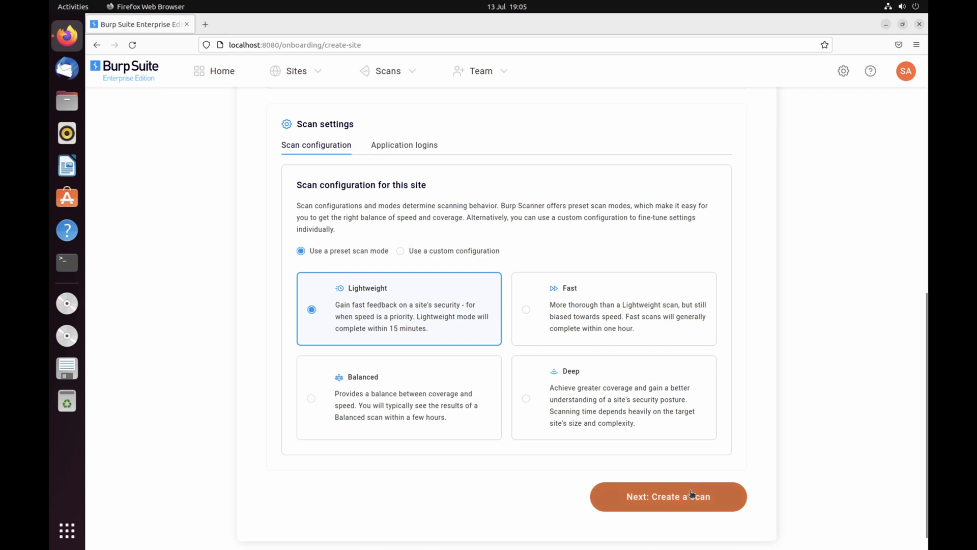
{"action": "left_click", "coordinate": [668, 496]}
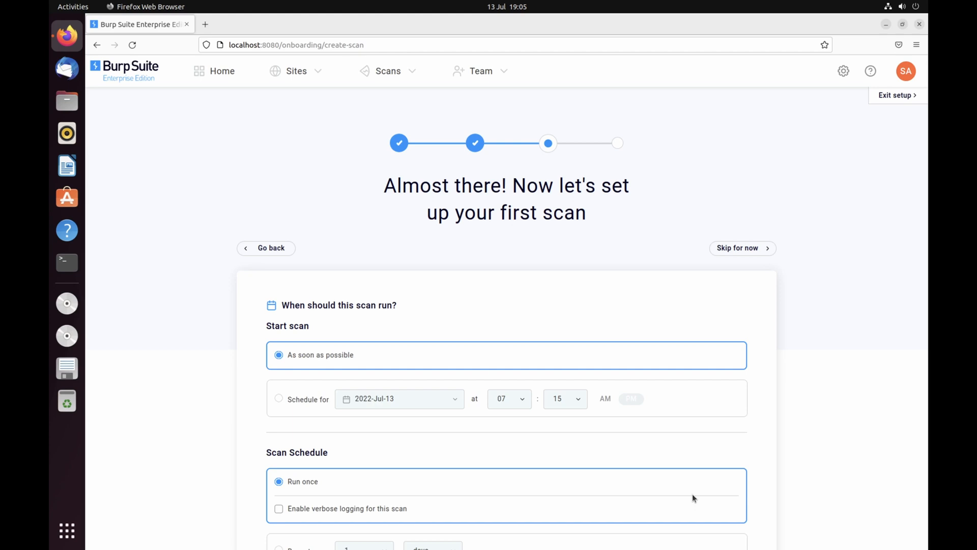
- Finish setup with the first scan scheduled to run once as soon as possible
{"action": "scroll", "scroll_direction": "down", "scroll_amount": 3}
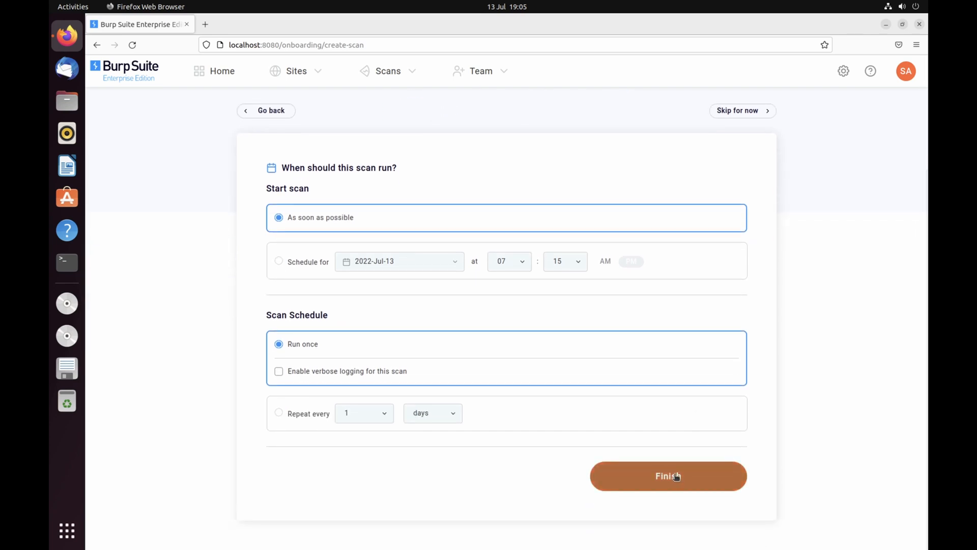
{"action": "left_click", "coordinate": [668, 475]}
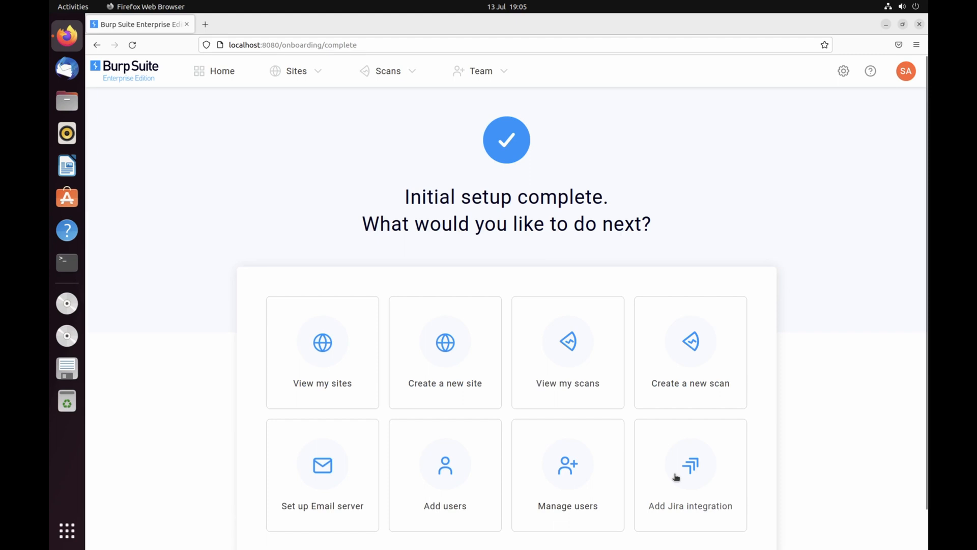
{"action": "mouse_move", "coordinate": [457, 233]}
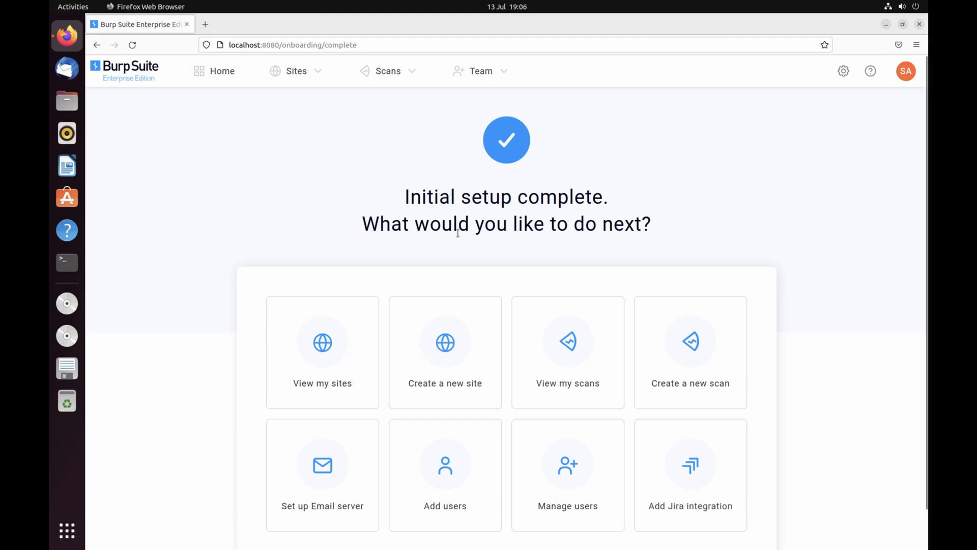